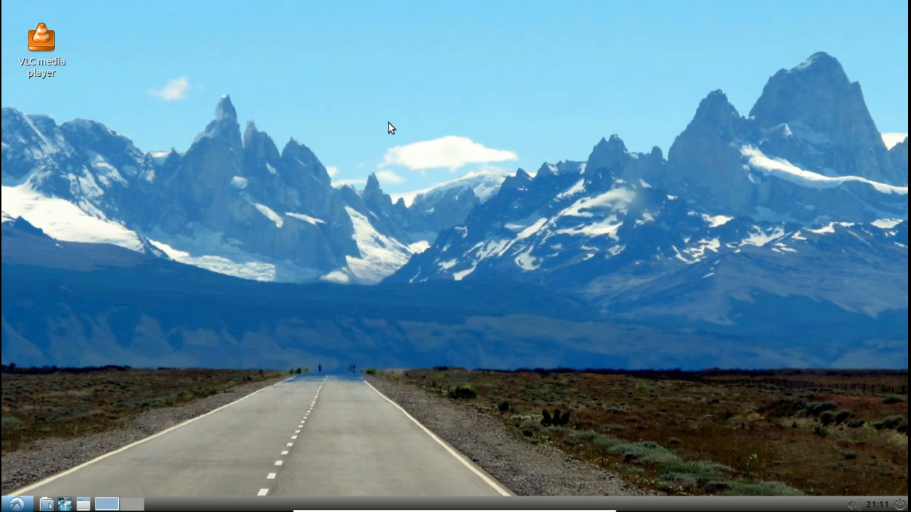
- Browse desktop preferences without changing the wallpaper, then view and close the sound mixer
right_click(389, 127)
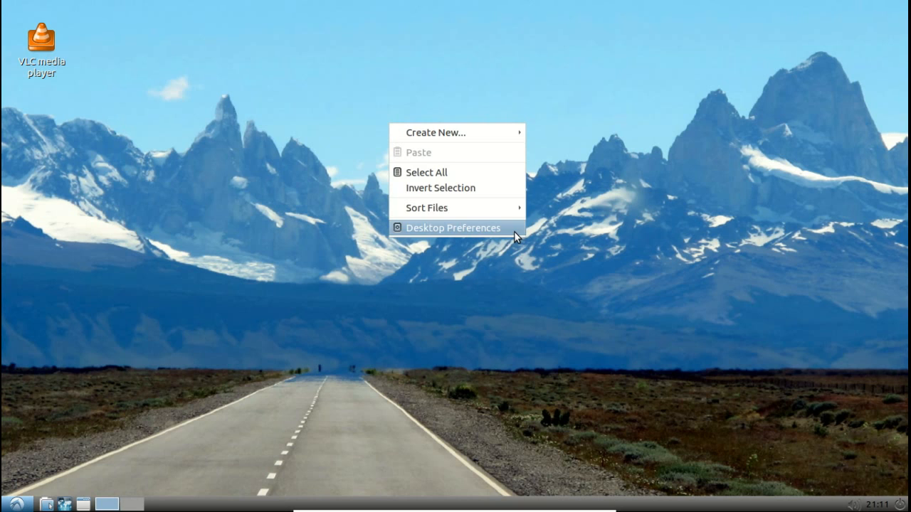
click(453, 228)
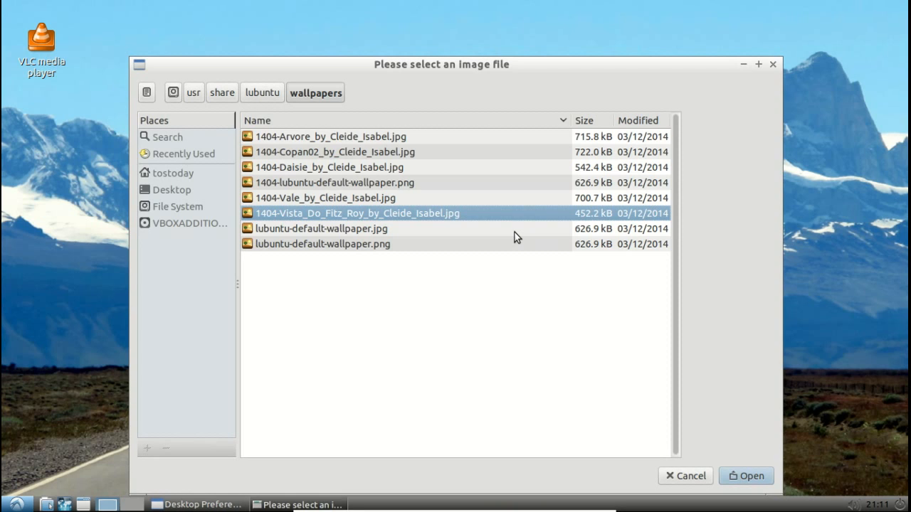
mouse_move(362, 263)
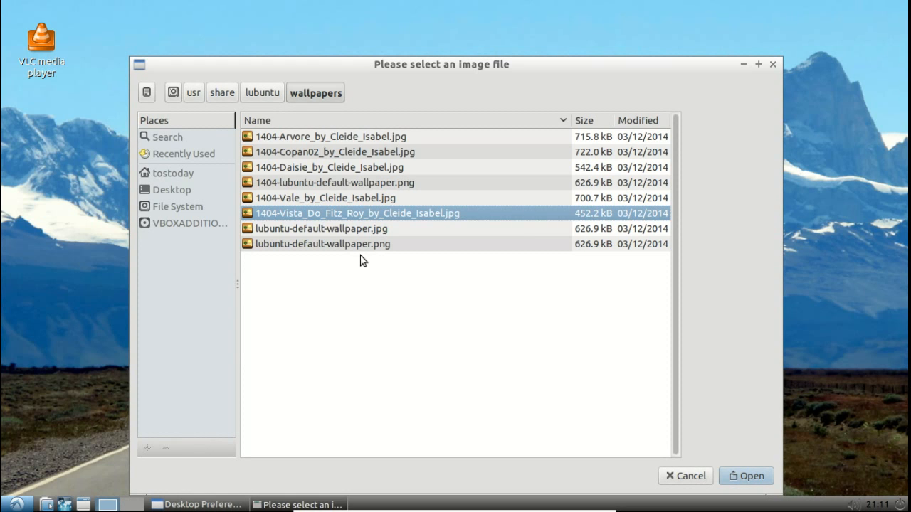
mouse_move(697, 476)
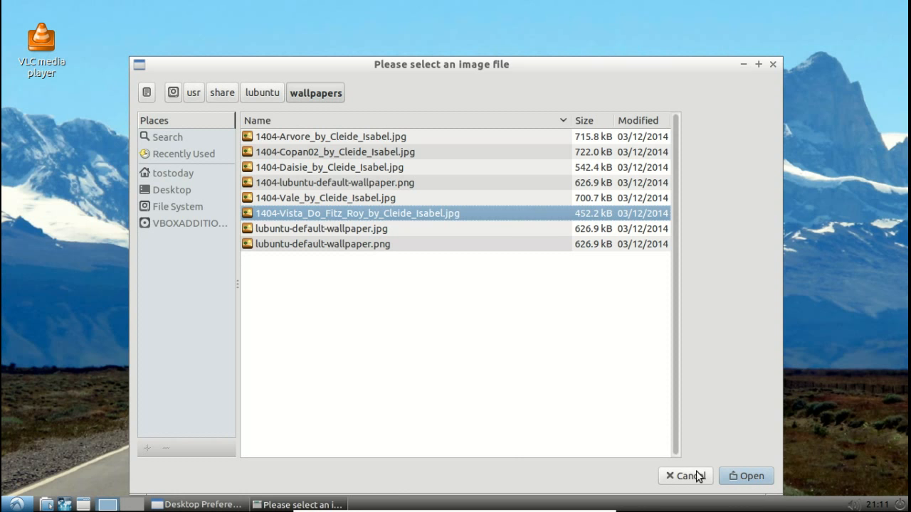
click(746, 475)
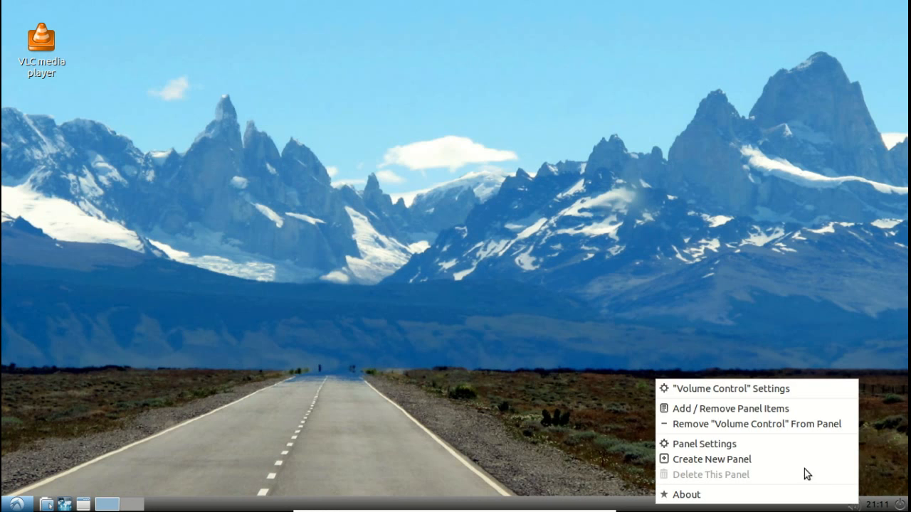
click(729, 388)
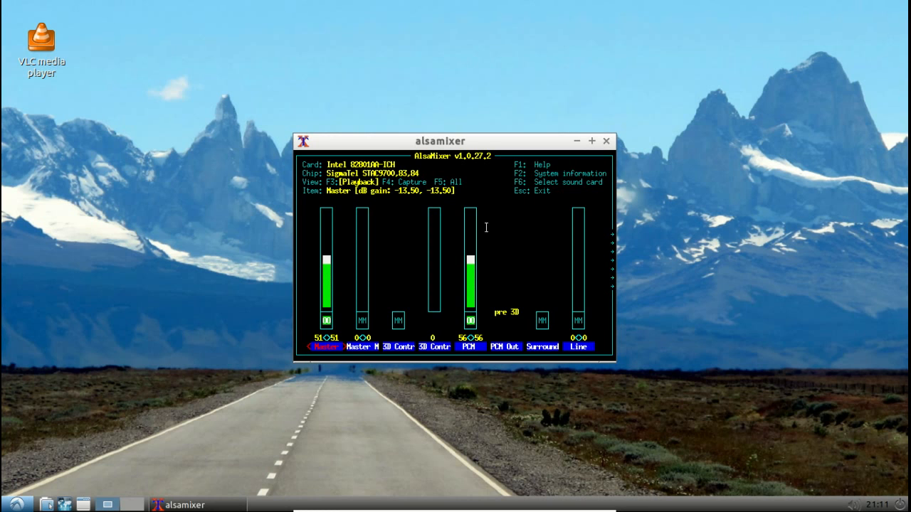
mouse_move(486, 141)
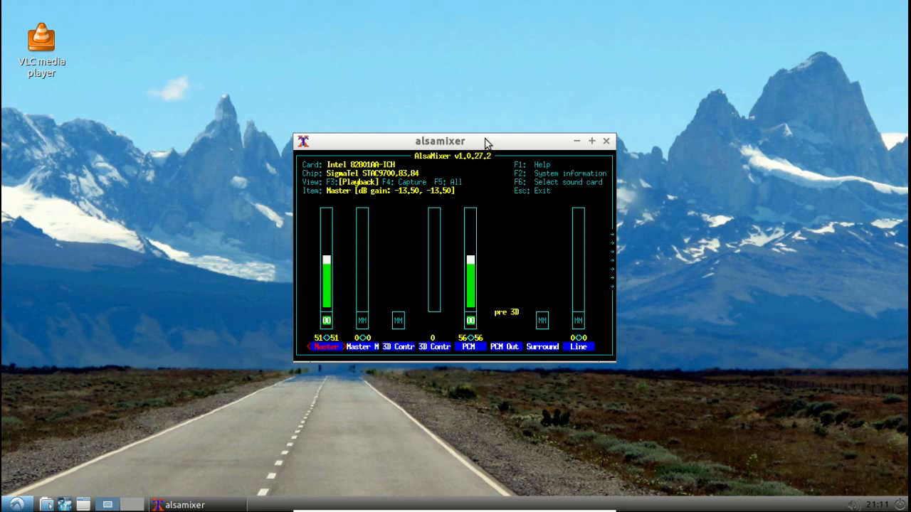
click(606, 140)
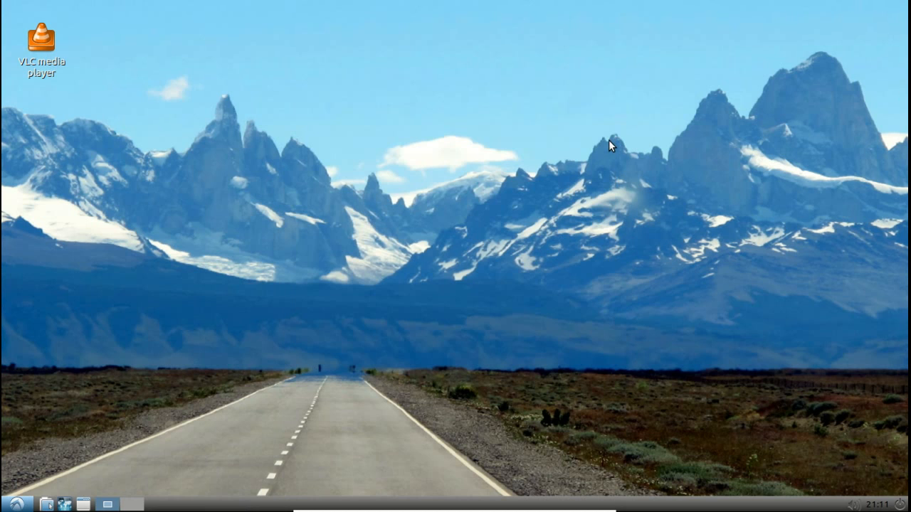
mouse_move(134, 508)
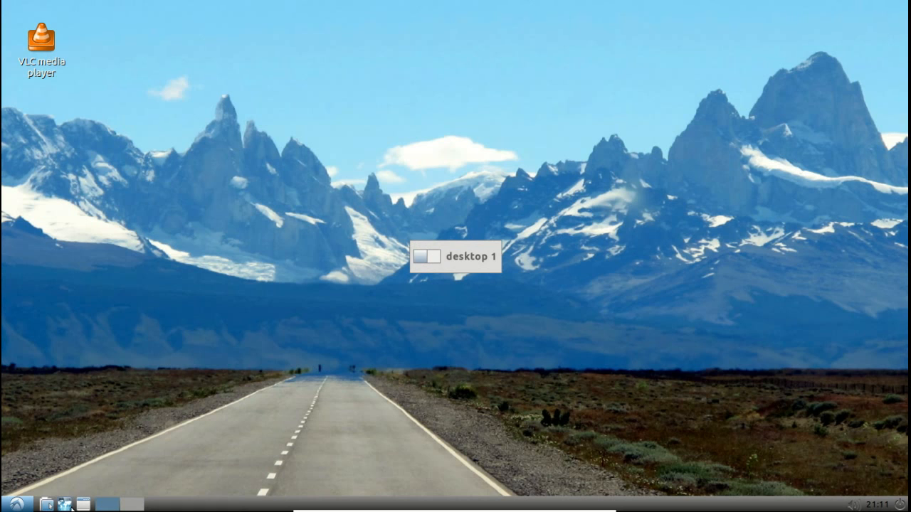
- Try the web browser's address bar, close it, and reopen the applications menu
click(65, 504)
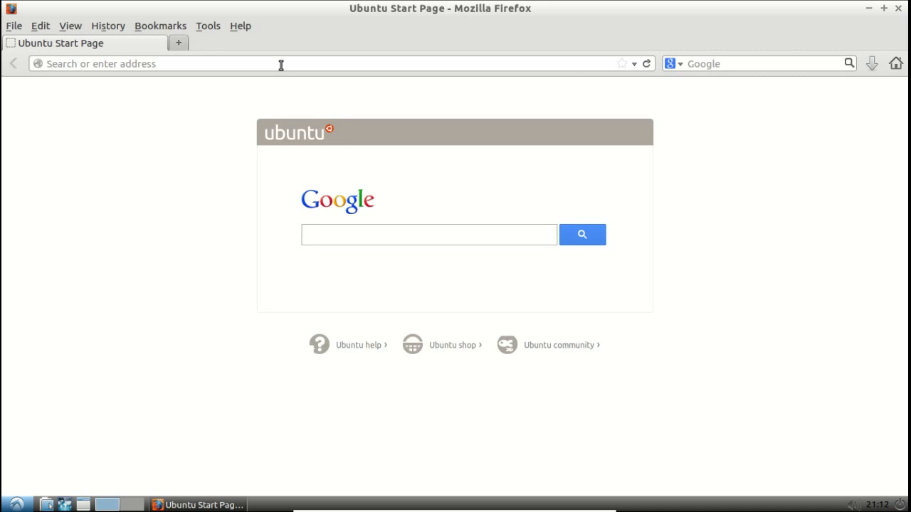
click(285, 63)
text(totalostoday-shop.blogspot.com)
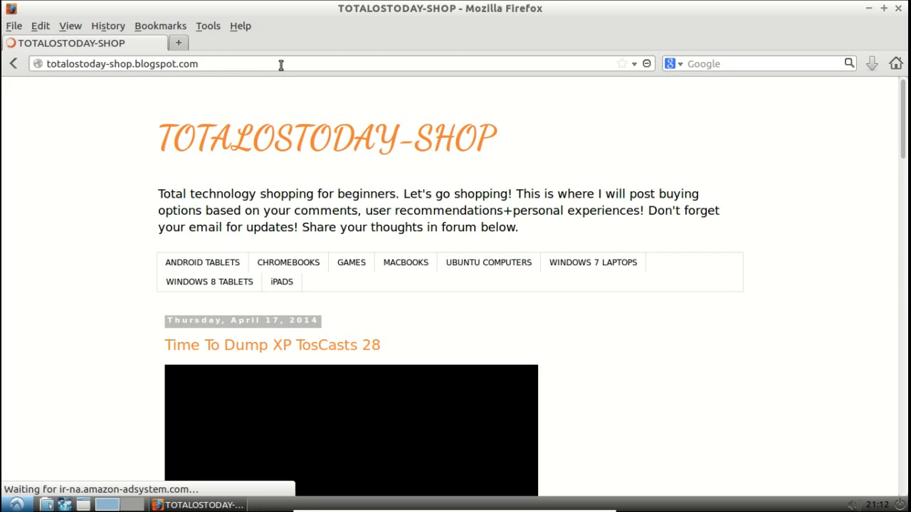
mouse_move(279, 69)
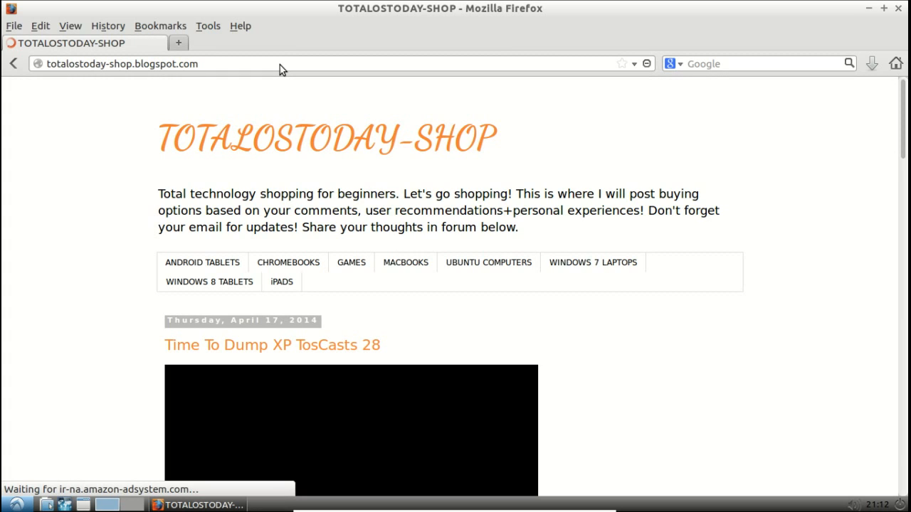
mouse_move(807, 221)
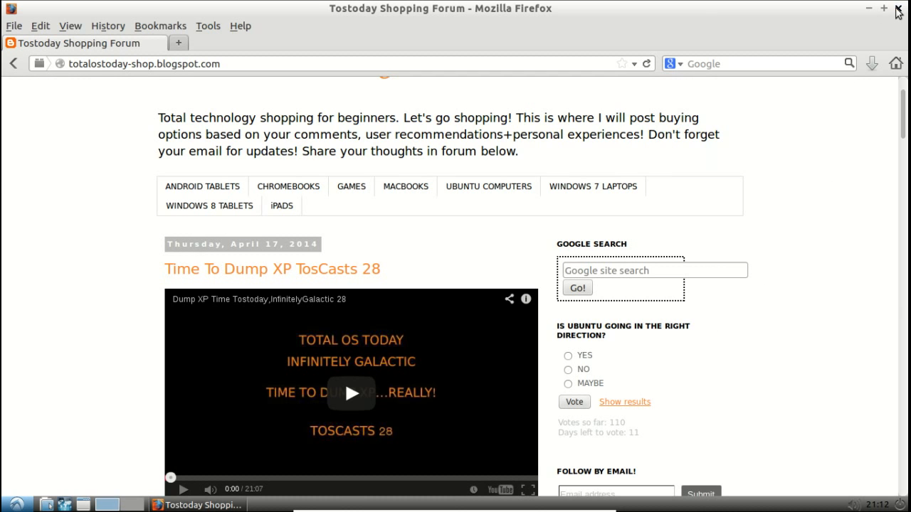
click(898, 8)
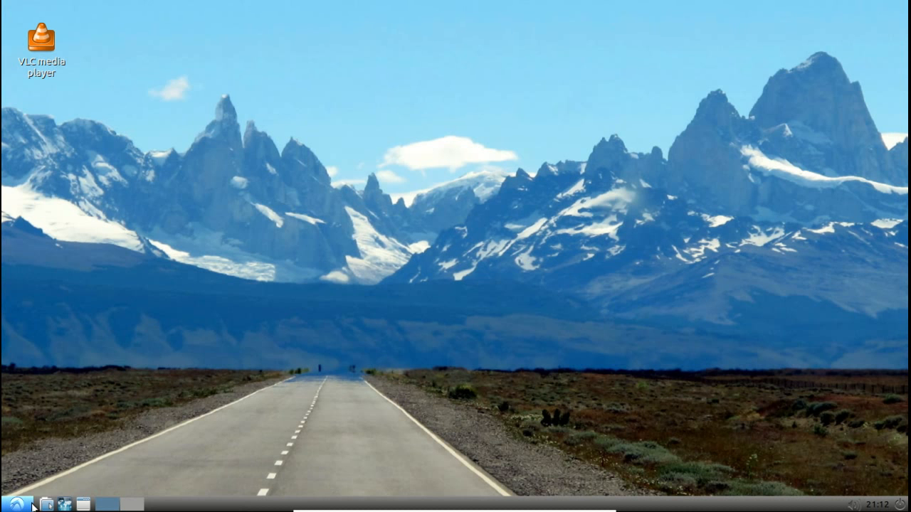
click(9, 501)
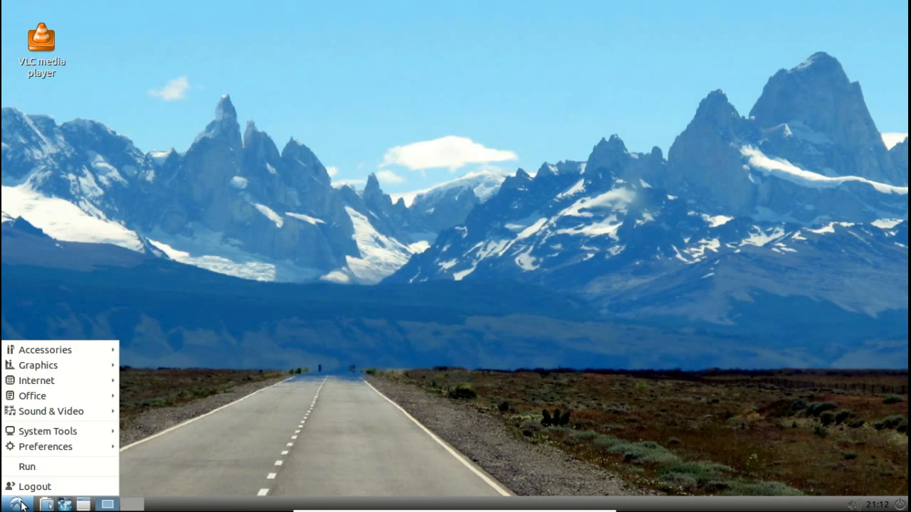
mouse_move(35, 381)
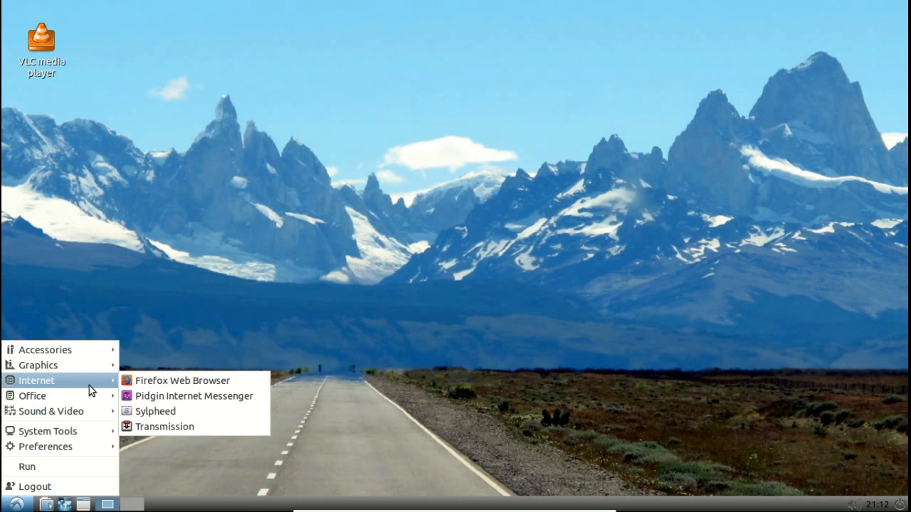
mouse_move(32, 396)
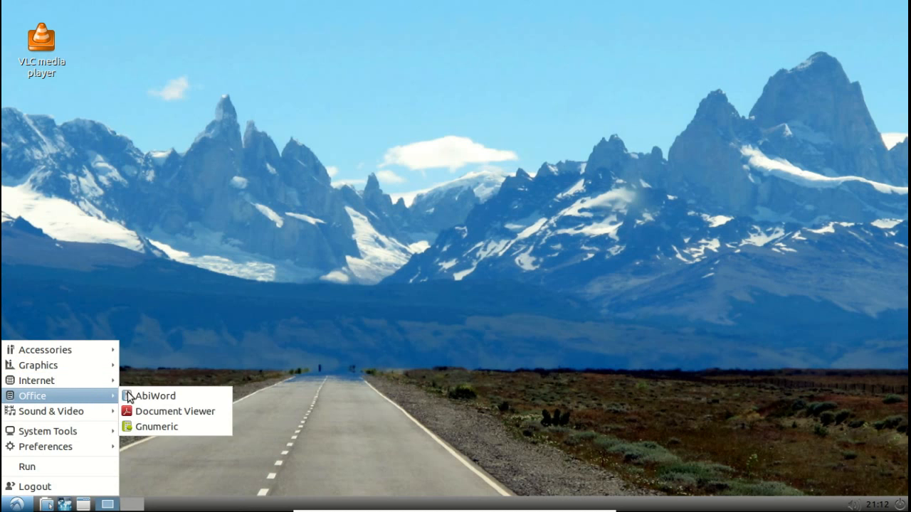
click(154, 395)
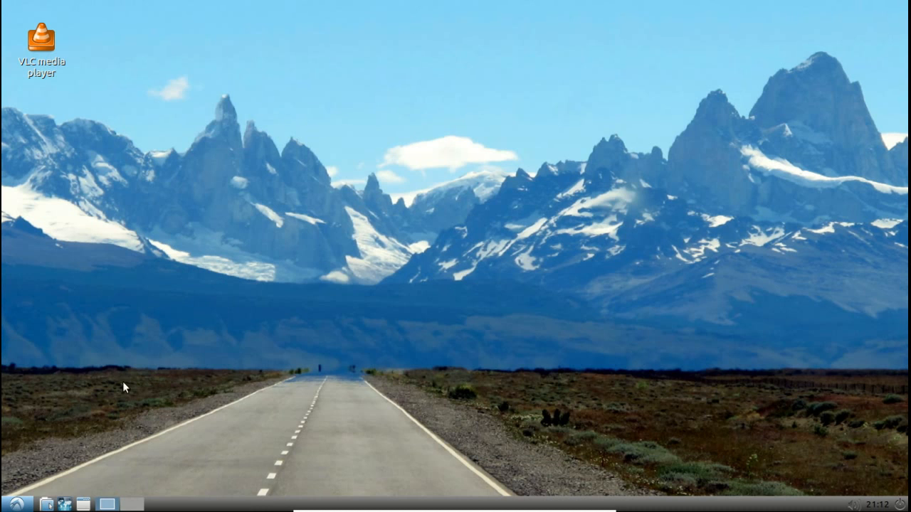
click(7, 504)
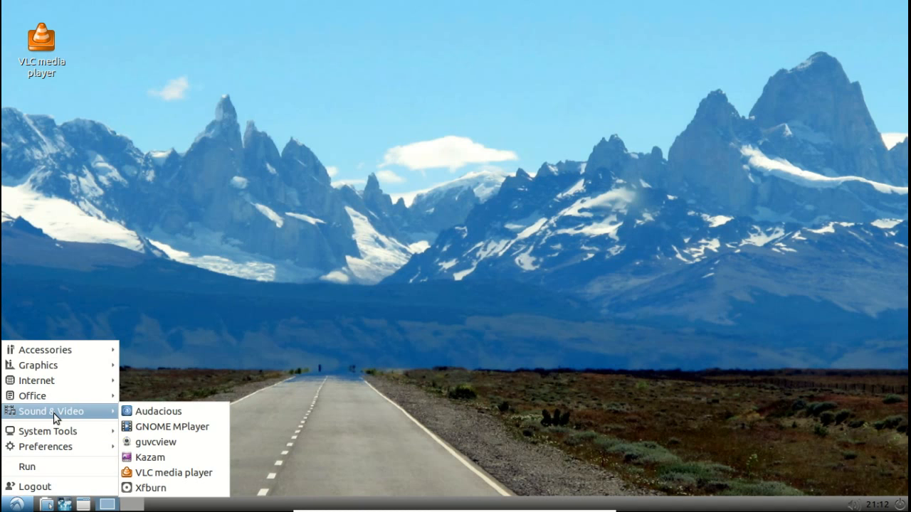
mouse_move(113, 418)
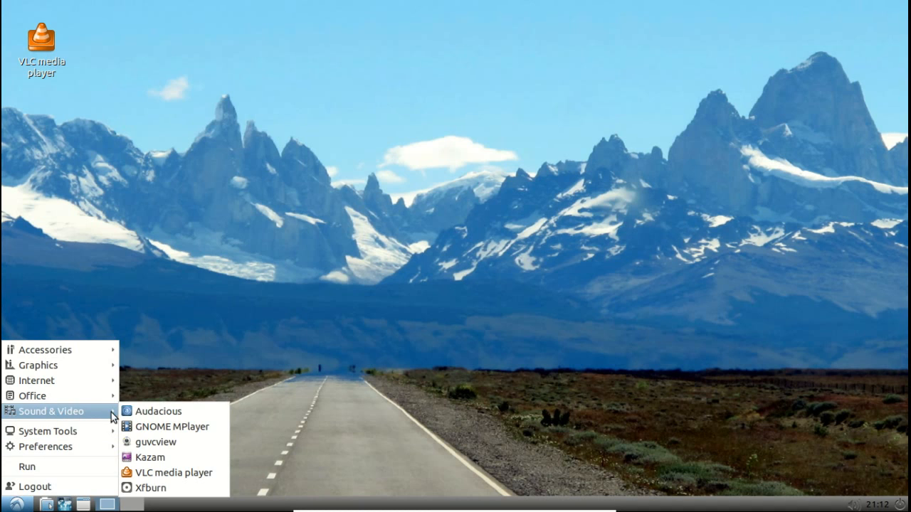
mouse_move(159, 412)
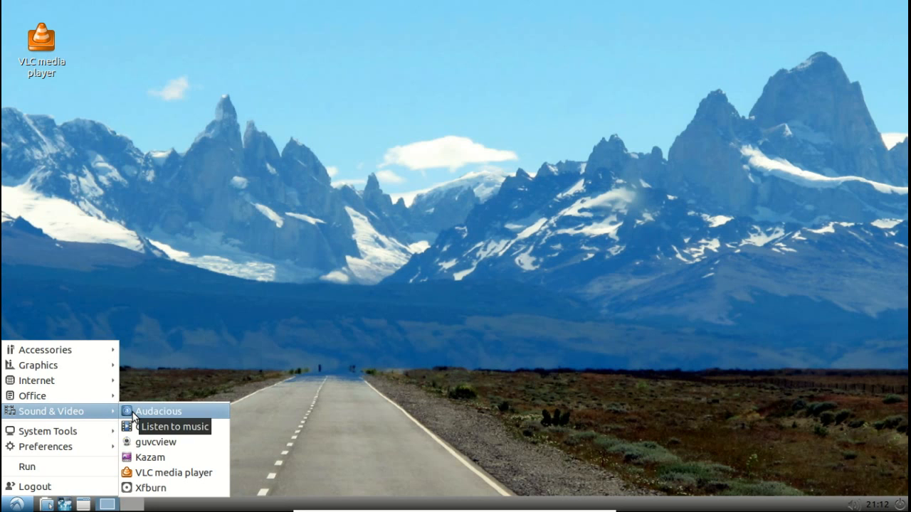
mouse_move(151, 427)
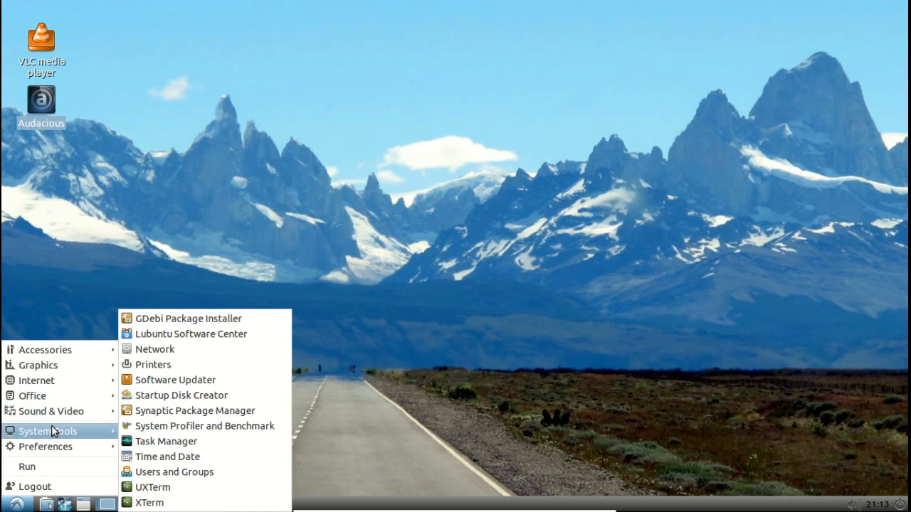
mouse_move(181, 395)
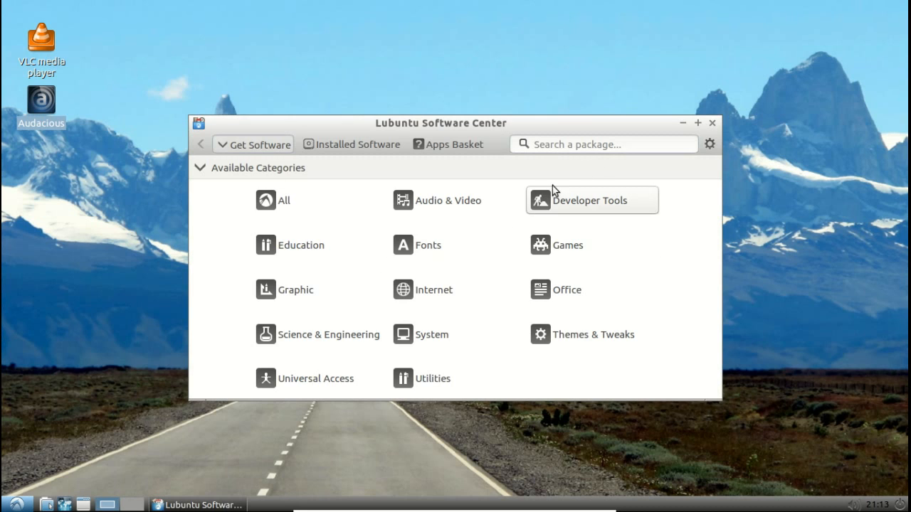
- Search 'vlc' under Audio & Video, confirm VLC media player is installed, and close
click(447, 200)
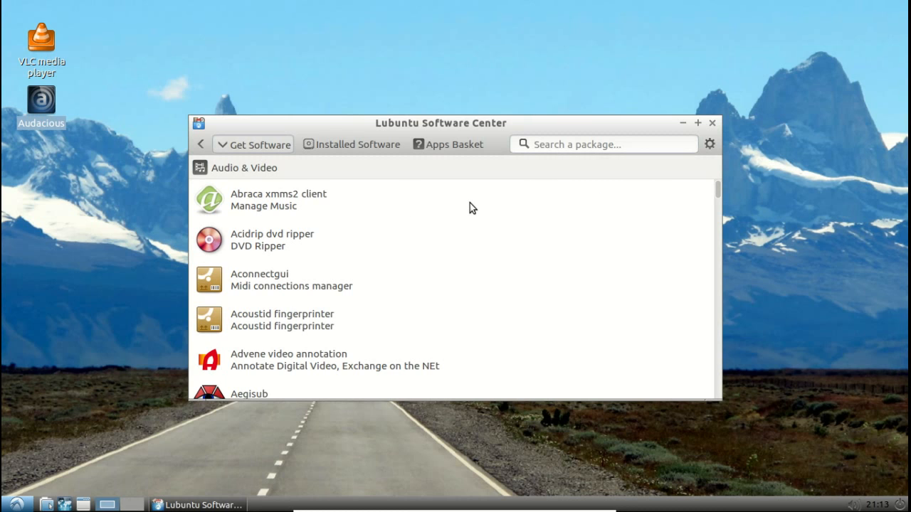
click(603, 143)
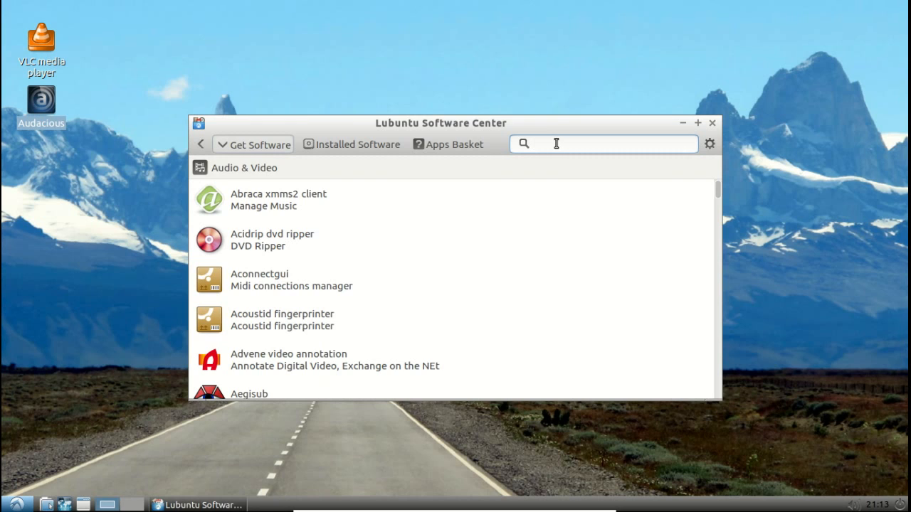
text(vlc)
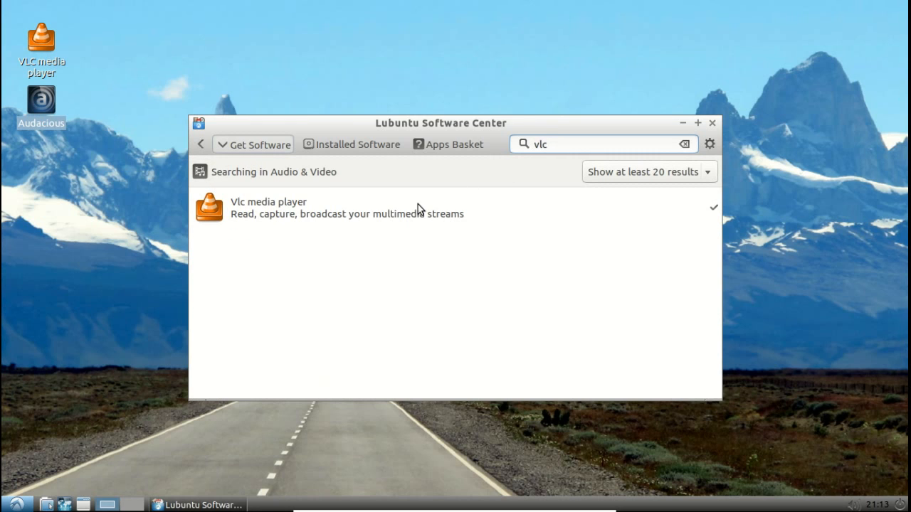
click(349, 207)
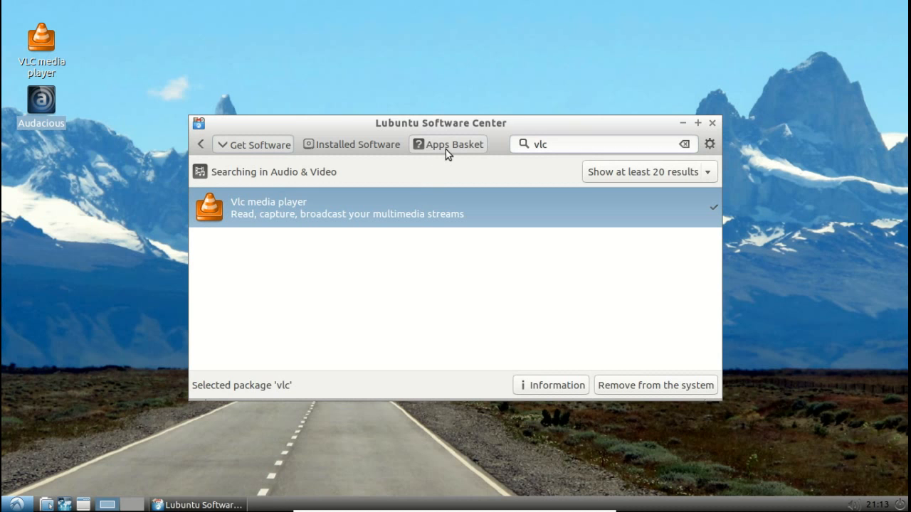
mouse_move(710, 124)
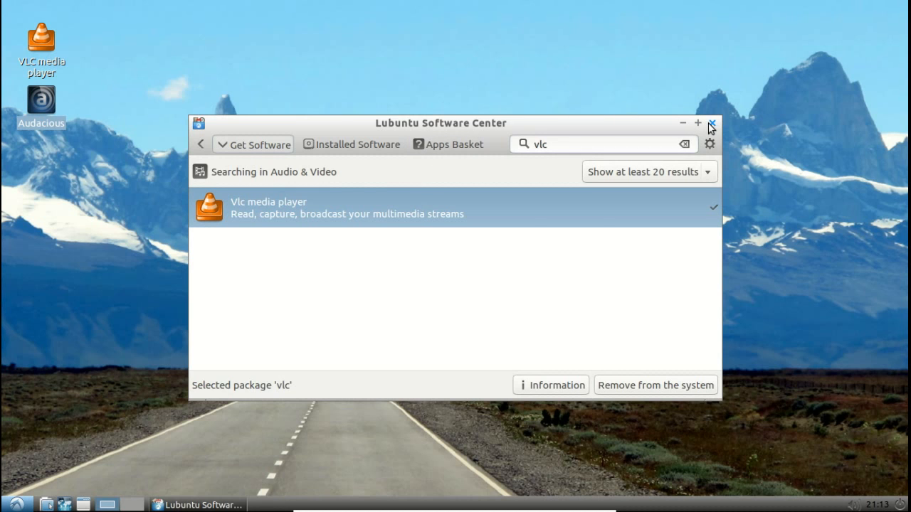
click(711, 123)
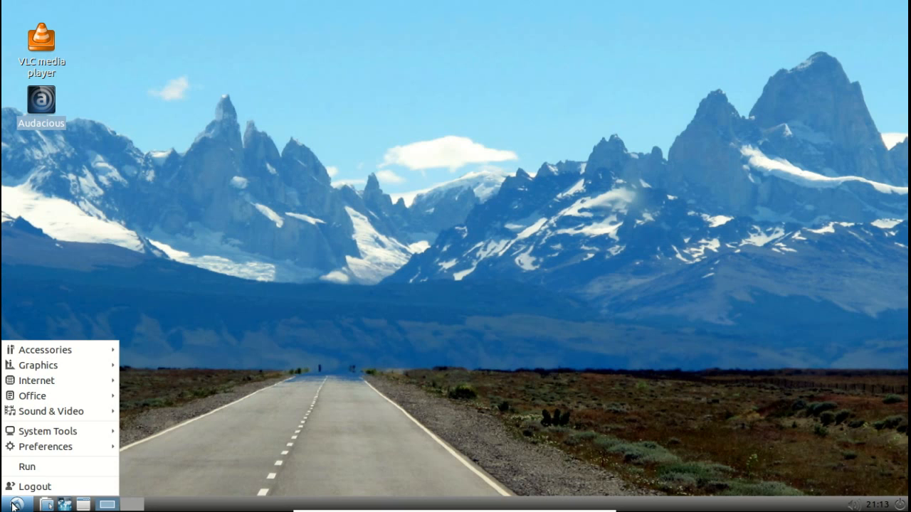
mouse_move(48, 430)
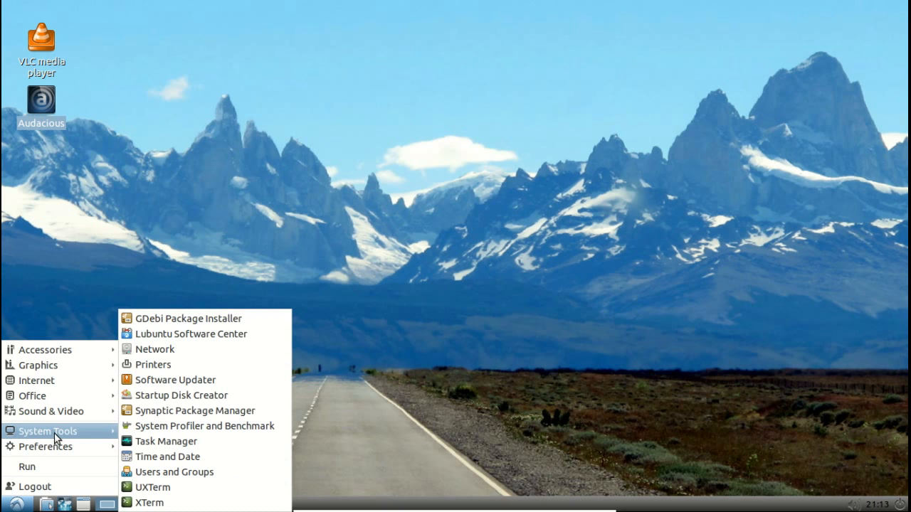
mouse_move(100, 438)
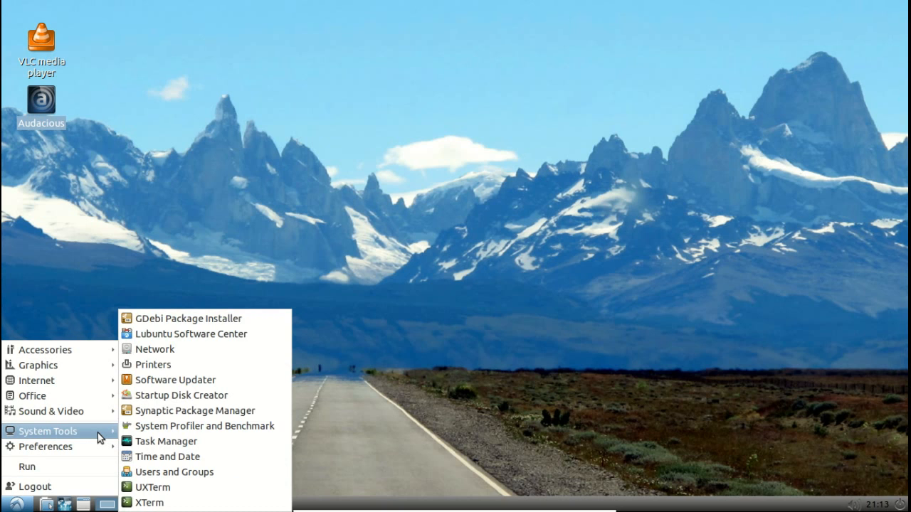
click(167, 441)
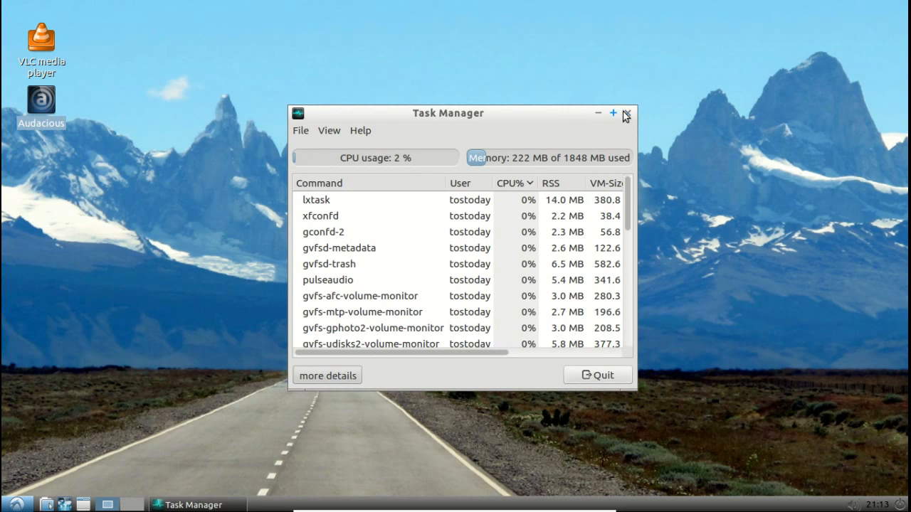
click(625, 114)
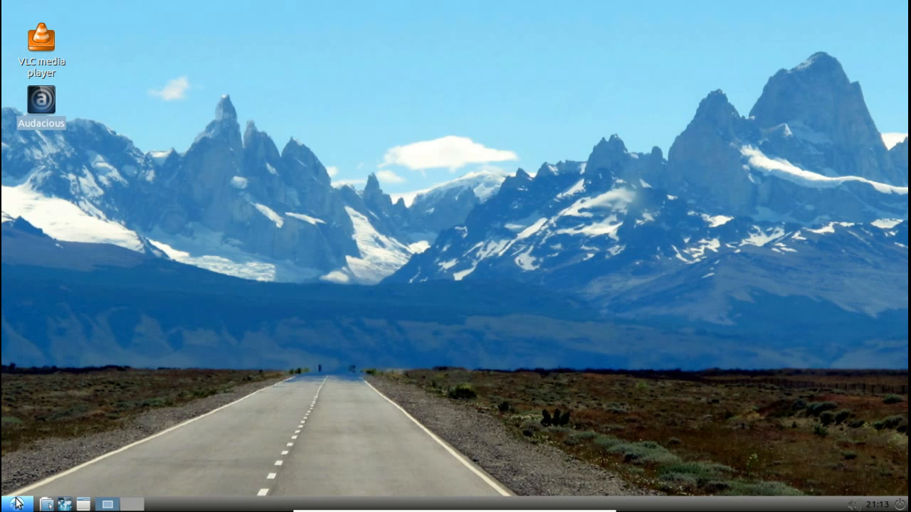
- Apply the Lubuntu-default widget theme in Customize Look and Feel, replacing Lubuntu-dark-panel
click(7, 504)
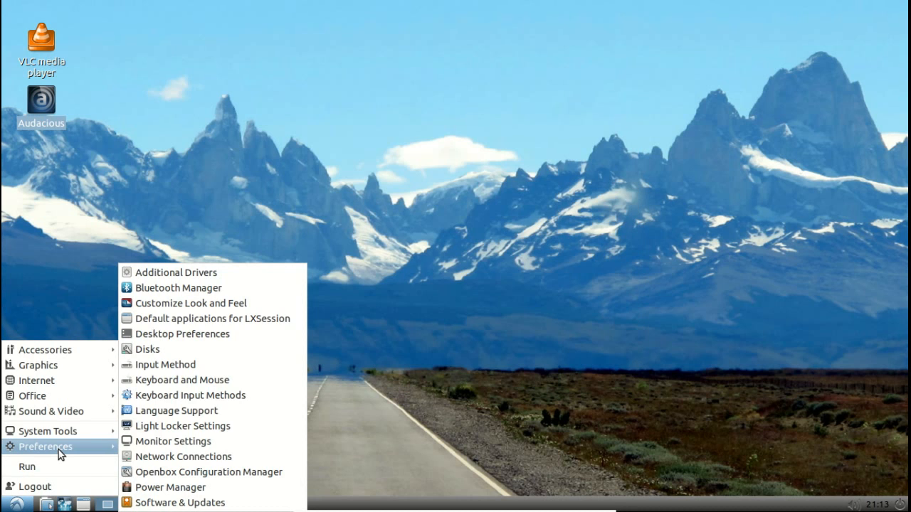
mouse_move(190, 304)
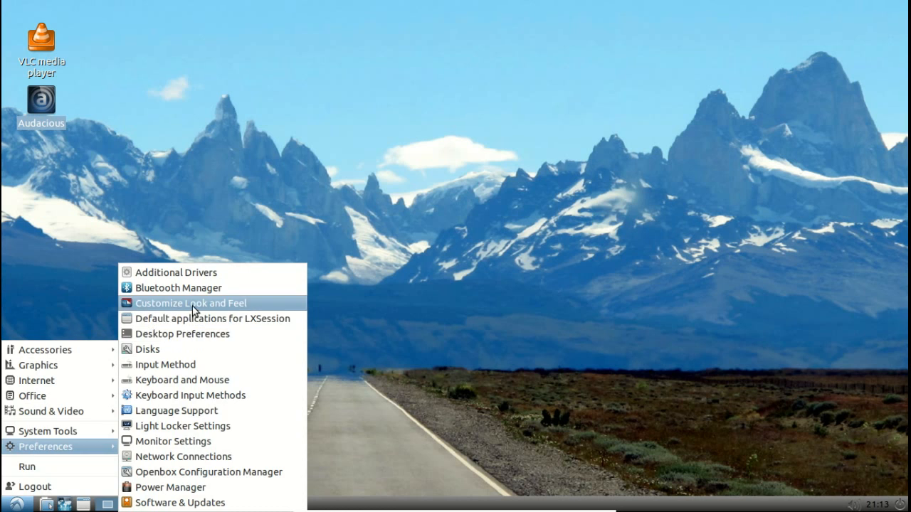
click(190, 302)
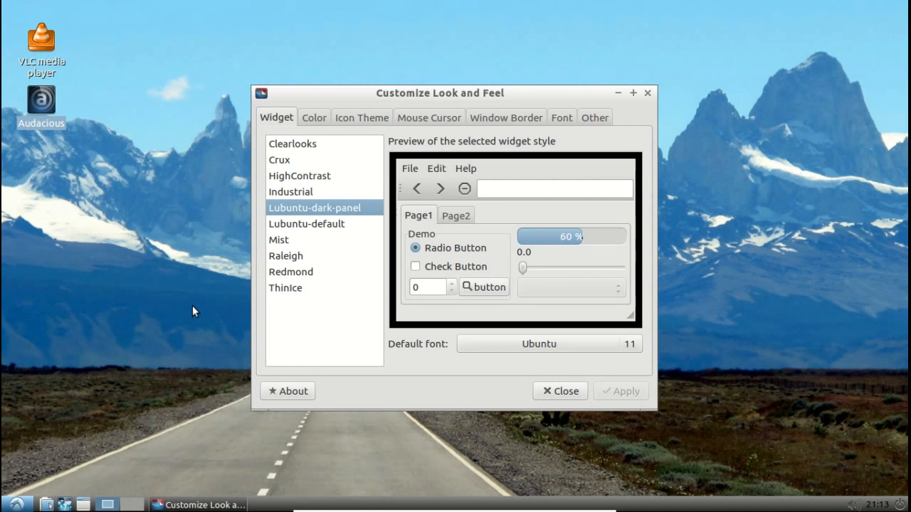
mouse_move(342, 198)
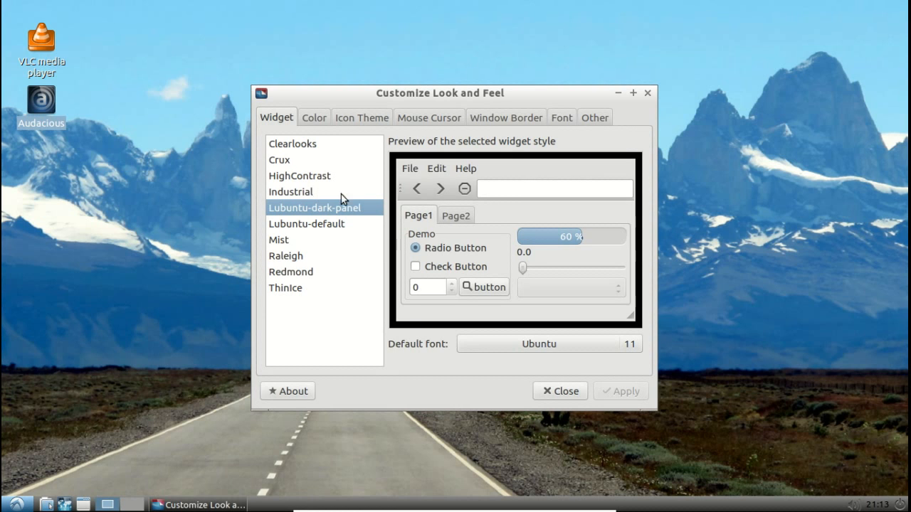
click(307, 223)
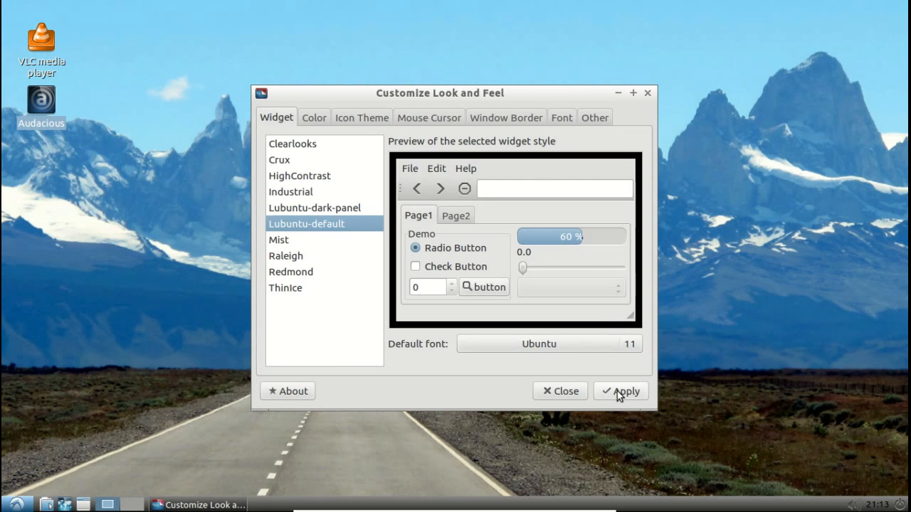
click(560, 392)
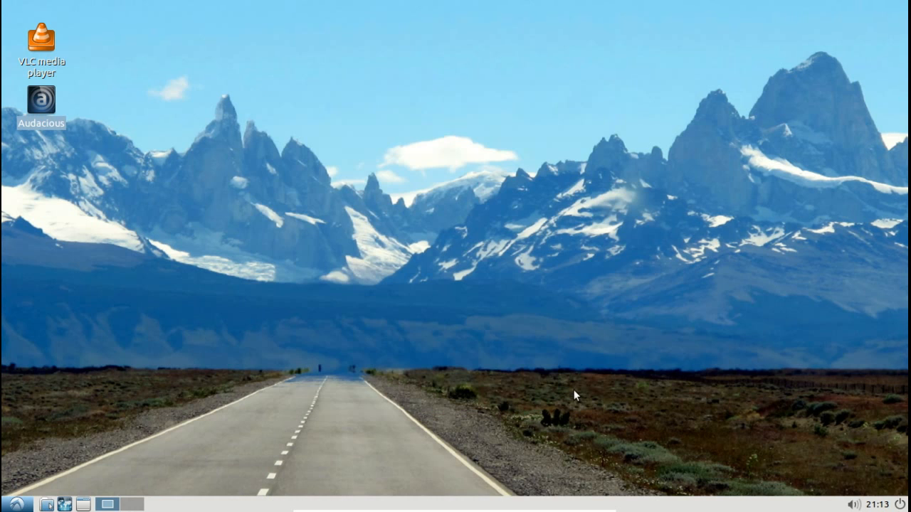